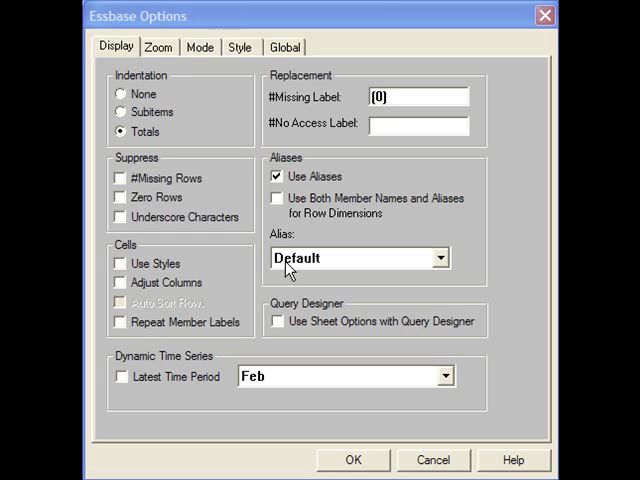
mouse_move(158, 48)
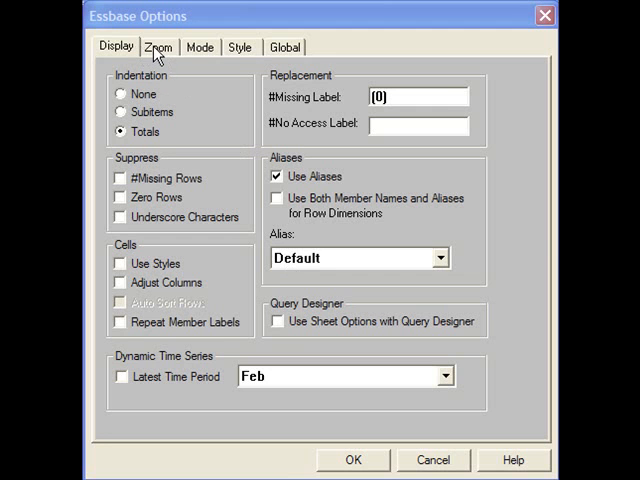
Step: Review the Zoom and Mode settings in Essbase Options and close back to the product-by-quarter sheet
left_click(158, 46)
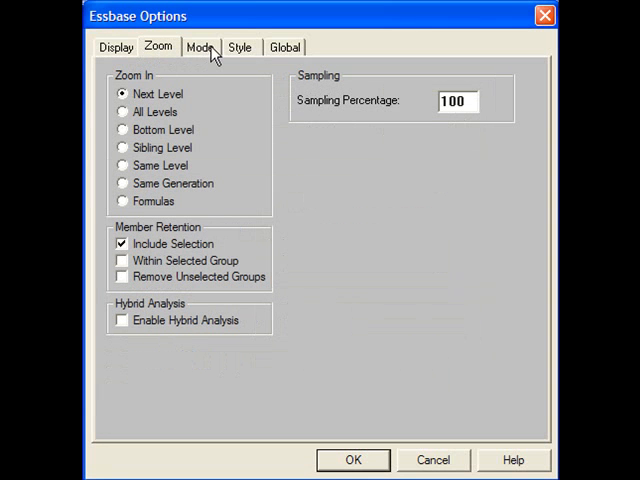
left_click(200, 48)
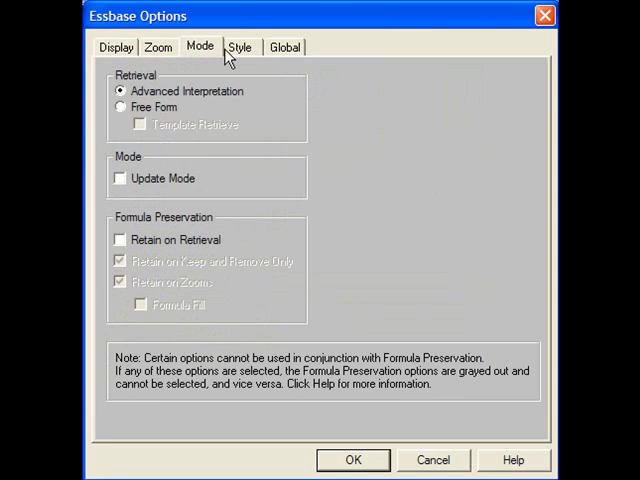
left_click(352, 460)
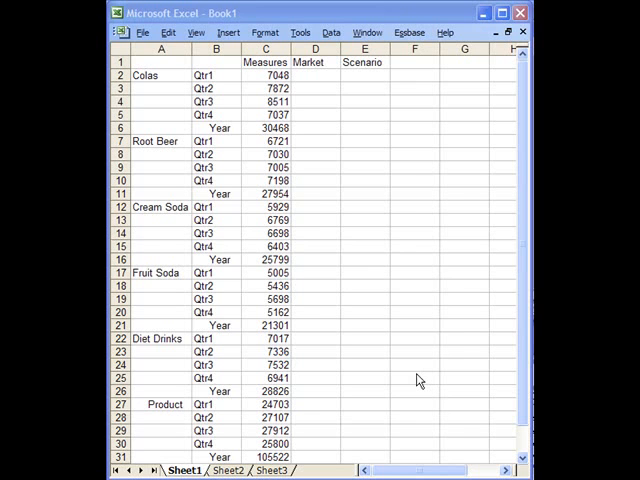
Step: Pivot the Qtr1 heading so quarters run across columns with one row per product
left_click(160, 76)
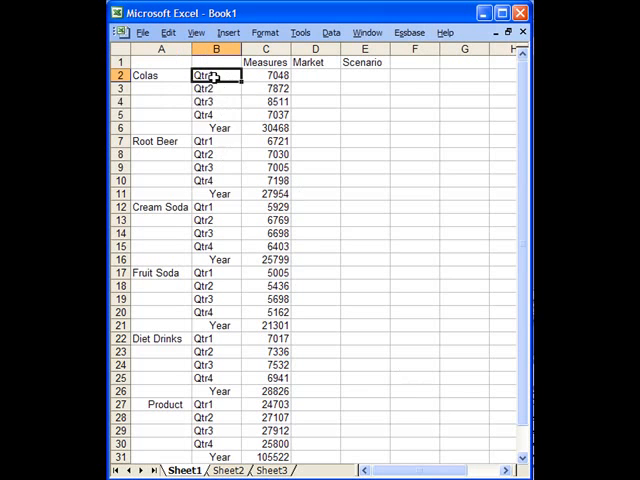
left_click_drag(216, 76, 216, 140)
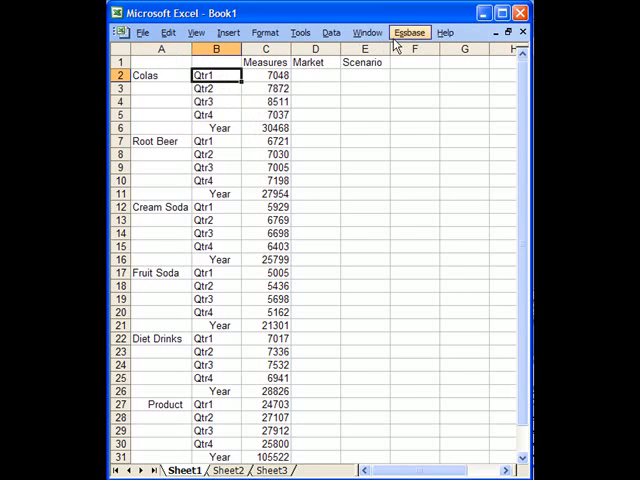
left_click(408, 32)
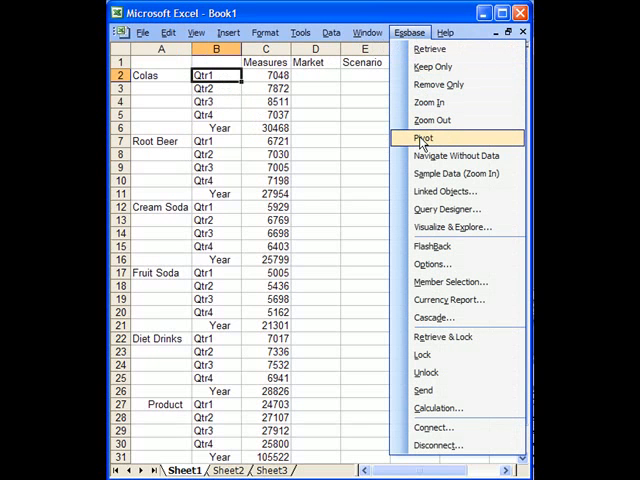
left_click(424, 136)
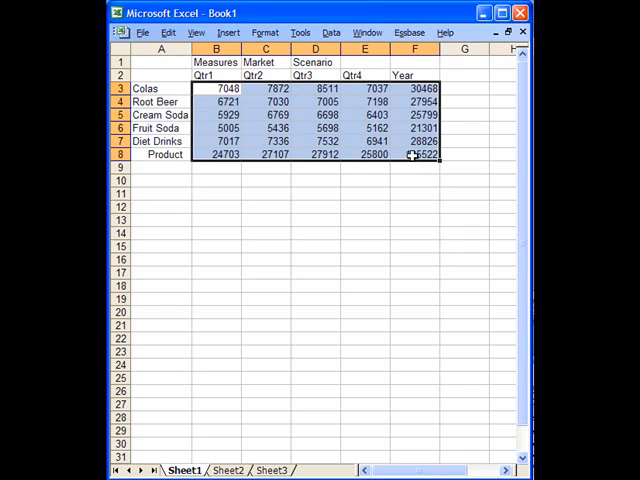
left_click(416, 180)
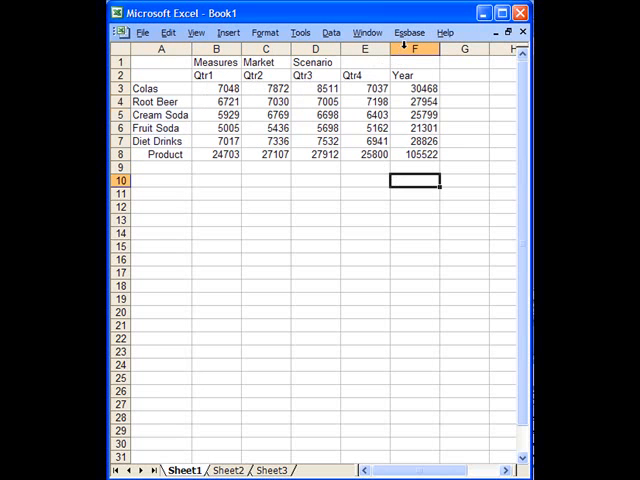
mouse_move(312, 76)
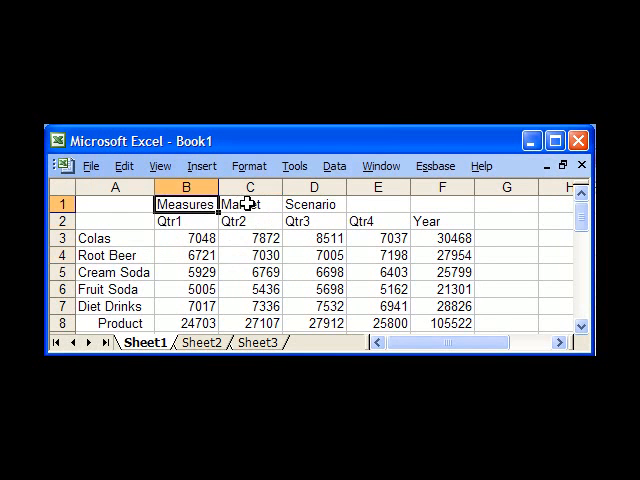
Step: Zoom in on the Market heading to break the report out by market
left_click(314, 204)
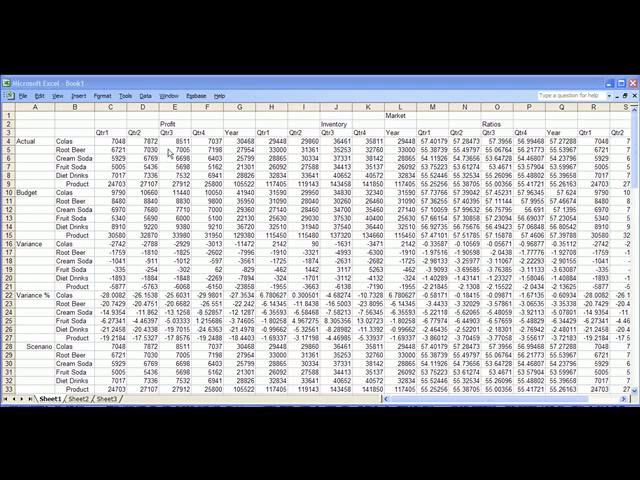
Step: Zoom out on the measure columns back to the quarter and Year columns
left_click(160, 120)
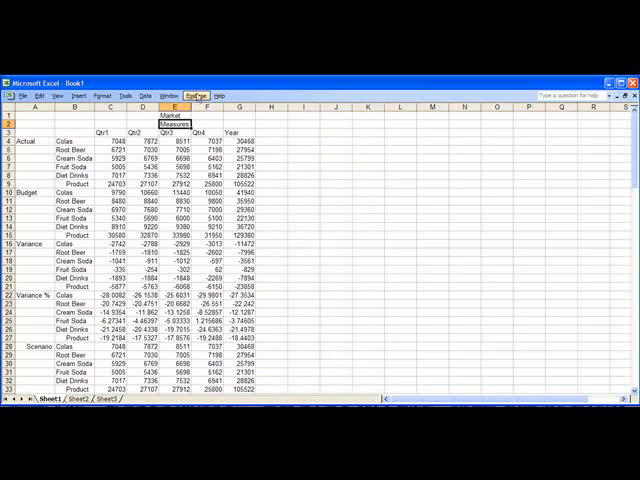
left_click(212, 96)
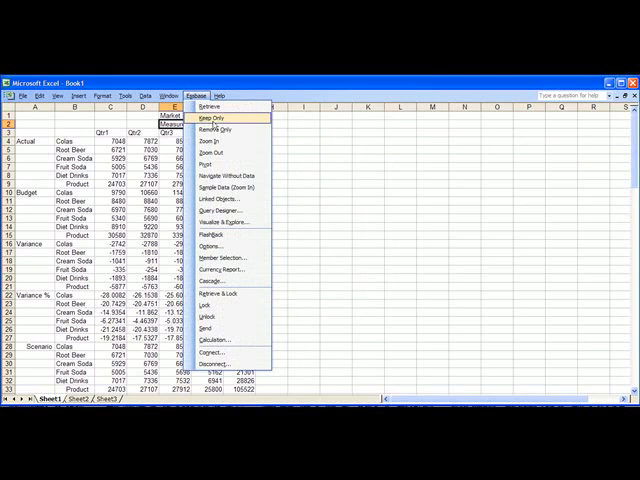
left_click(210, 104)
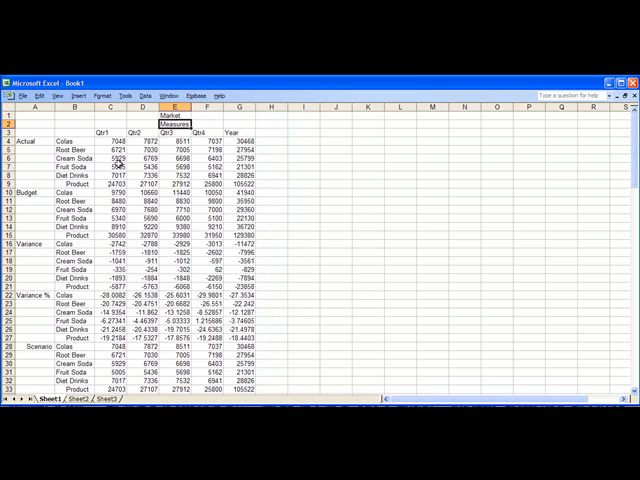
Step: Keep only the Root Beer and Diet Drinks row headings under each scenario
left_click(78, 160)
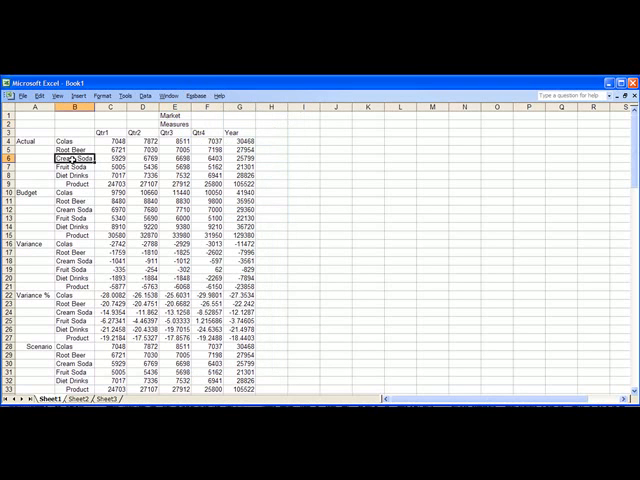
left_click(80, 180)
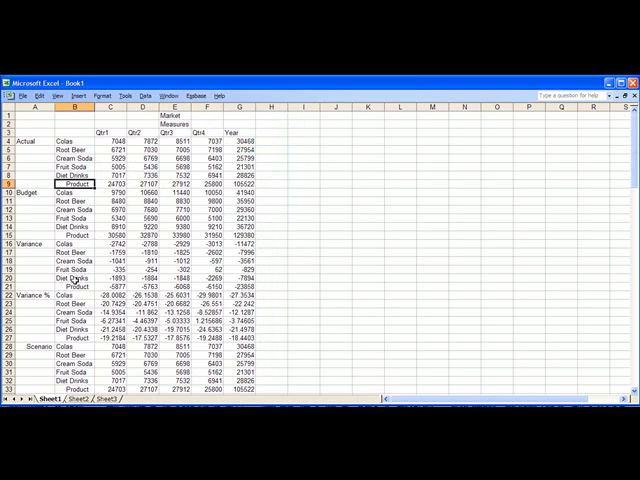
left_click(216, 98)
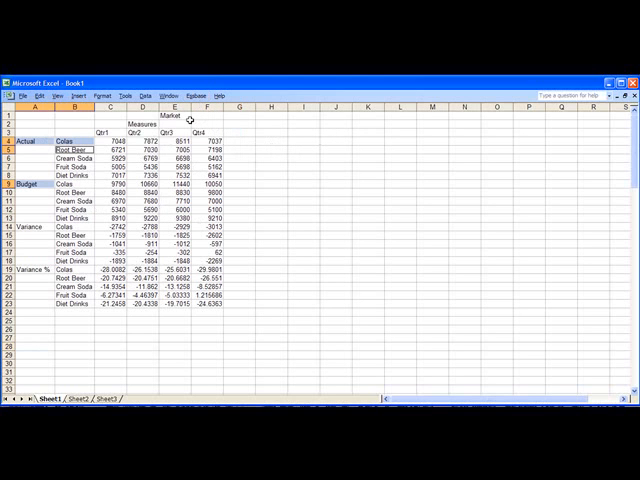
Step: Keep only the Colas and Root Beer rows under Actual and Budget for Qtr1-Qtr4
left_click(208, 96)
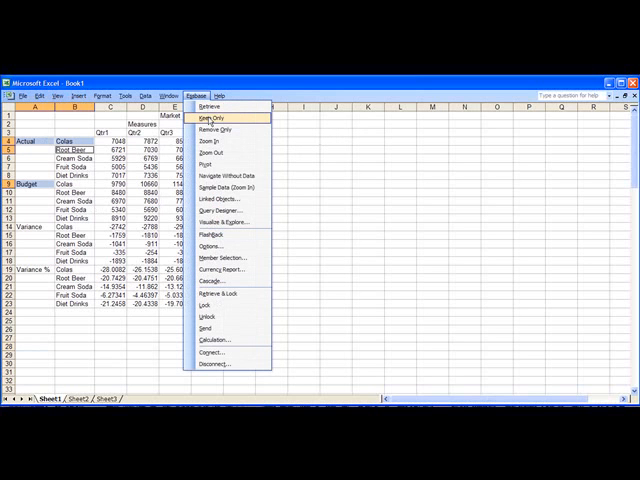
left_click(206, 116)
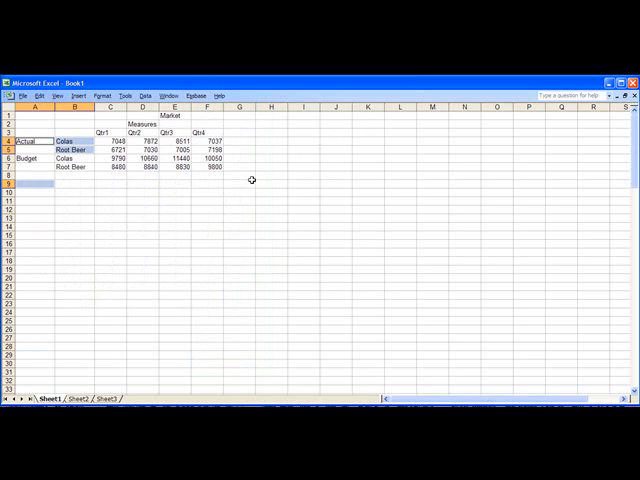